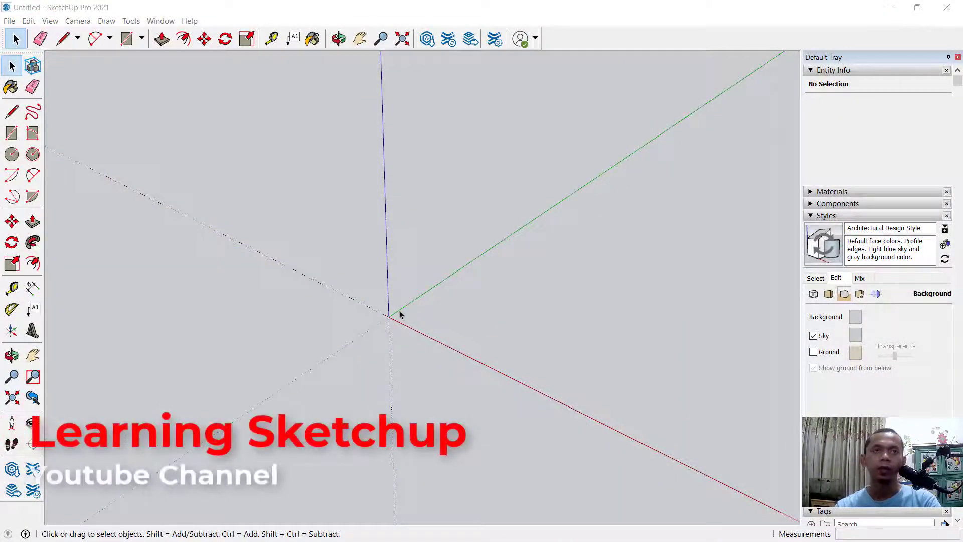
Draw a small box near the origin and convert its geometry into a single group.
{"action": "left_click", "coordinate": [125, 37]}
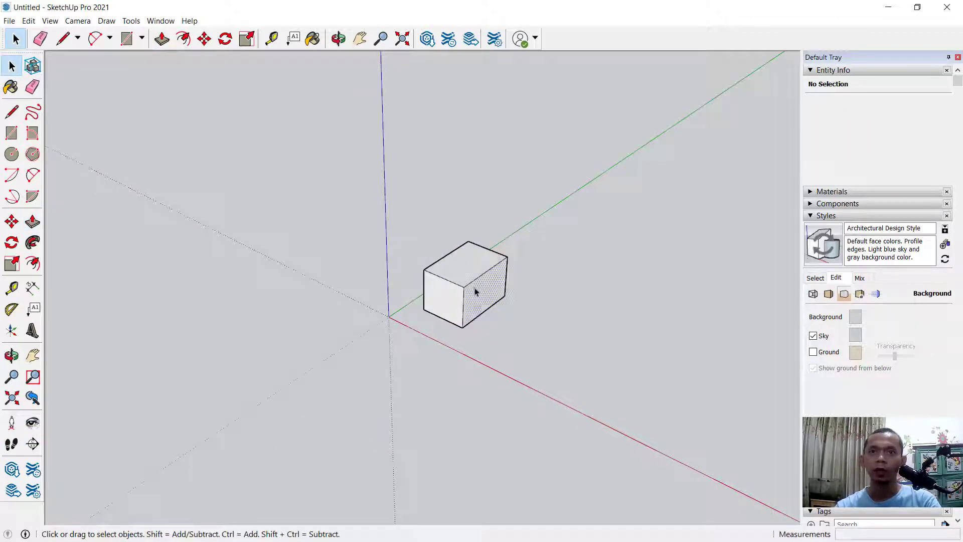
{"action": "right_click", "coordinate": [476, 291]}
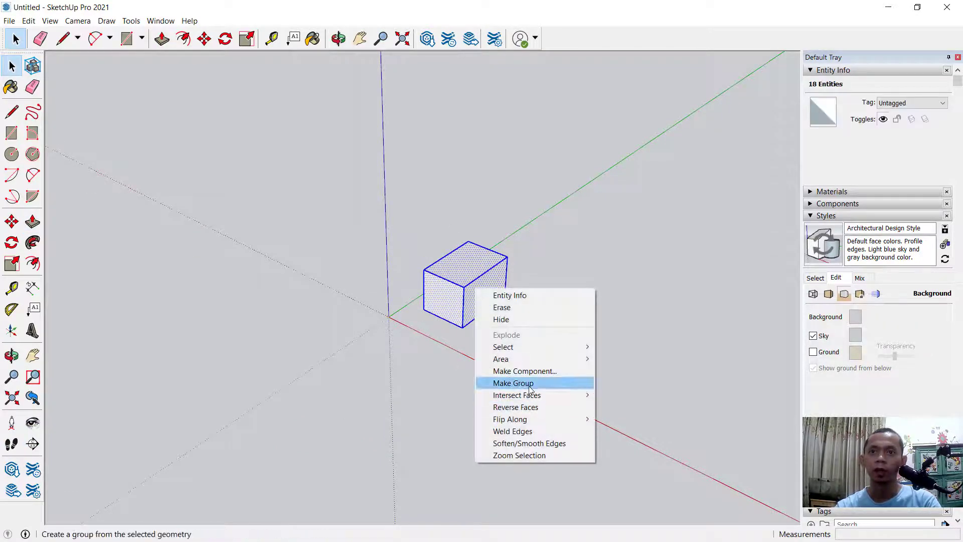
{"action": "left_click", "coordinate": [513, 383]}
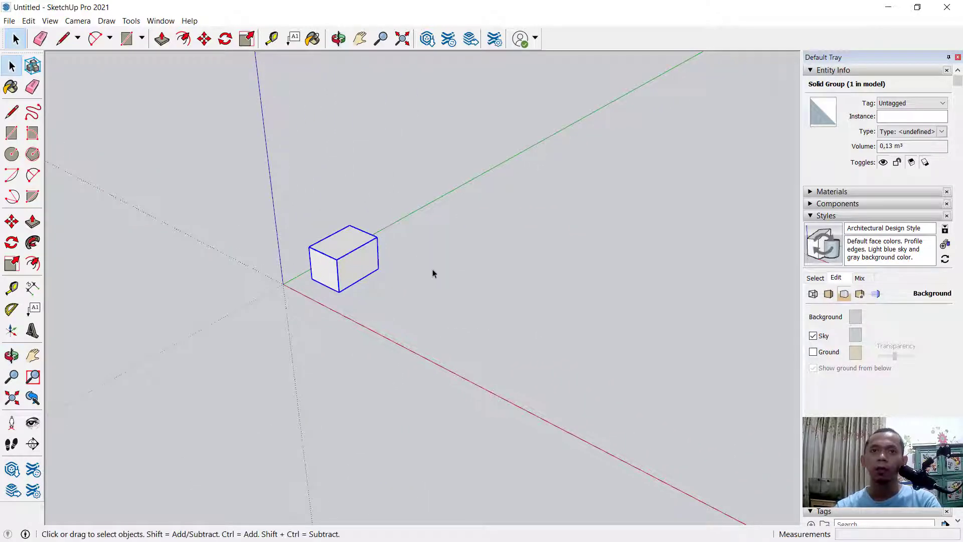
Copy the grouped box along the red axis into a row of six identical boxes (x5).
{"action": "left_click", "coordinate": [204, 39]}
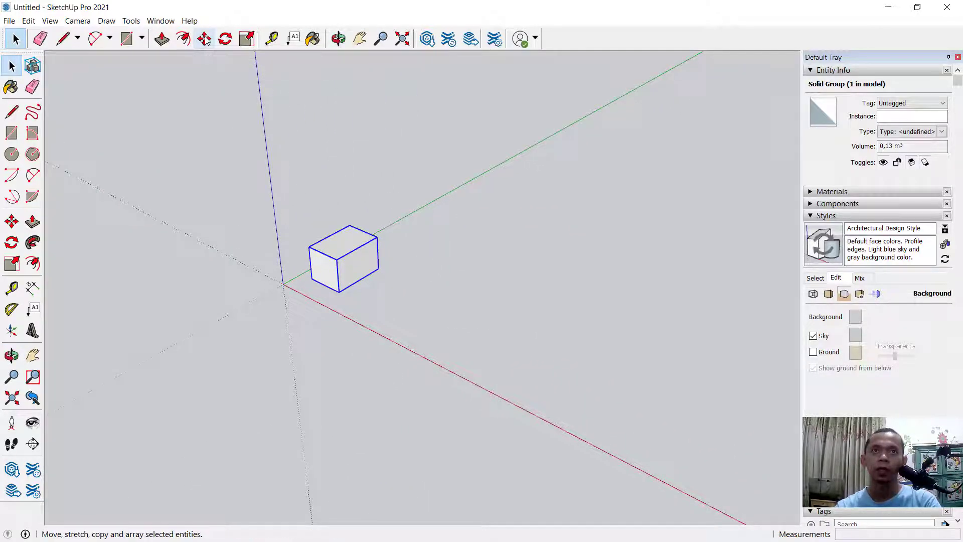
{"action": "left_click", "coordinate": [204, 38]}
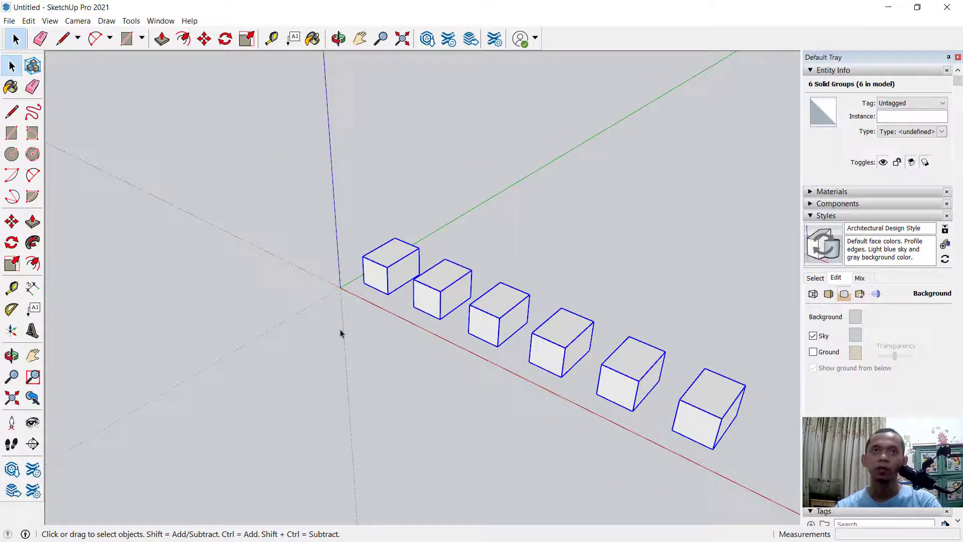
Delete the extra copies and reselect the single remaining box group near the origin.
{"action": "left_click", "coordinate": [206, 38]}
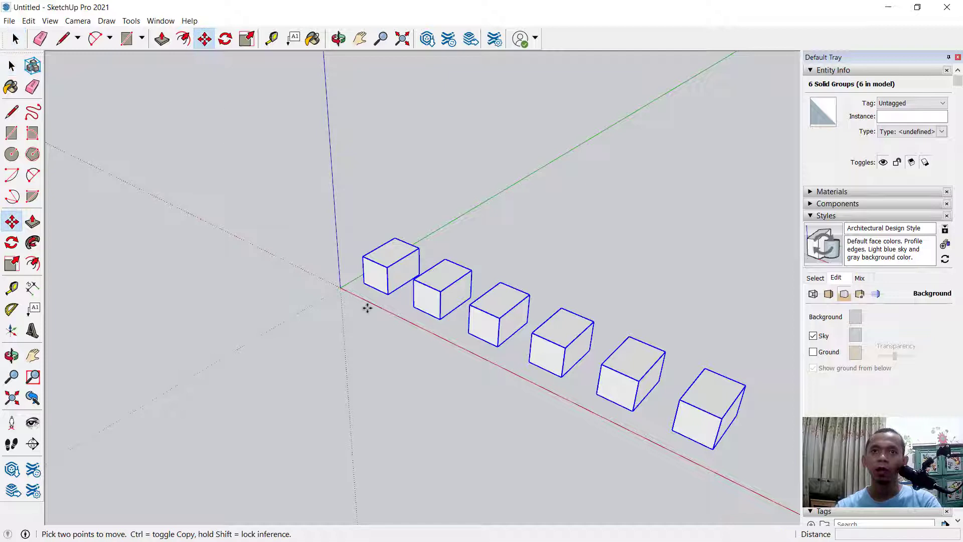
{"action": "left_click_drag", "start_coordinate": [391, 264], "coordinate": [457, 227]}
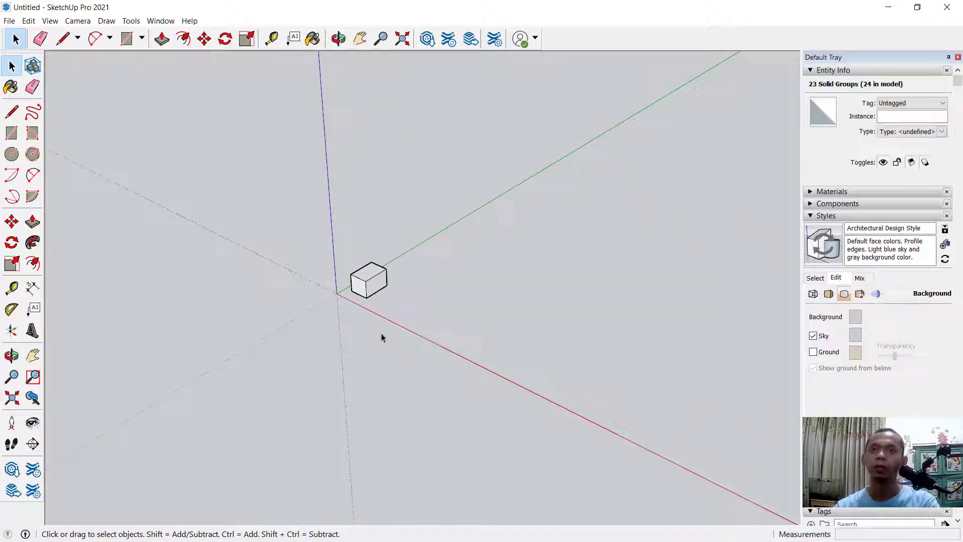
{"action": "left_click", "coordinate": [444, 313]}
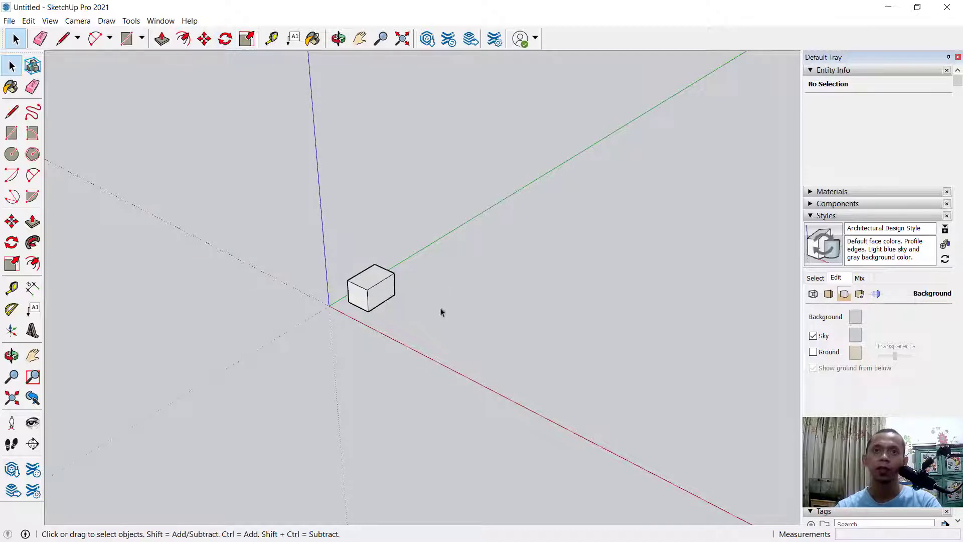
{"action": "left_click", "coordinate": [370, 295]}
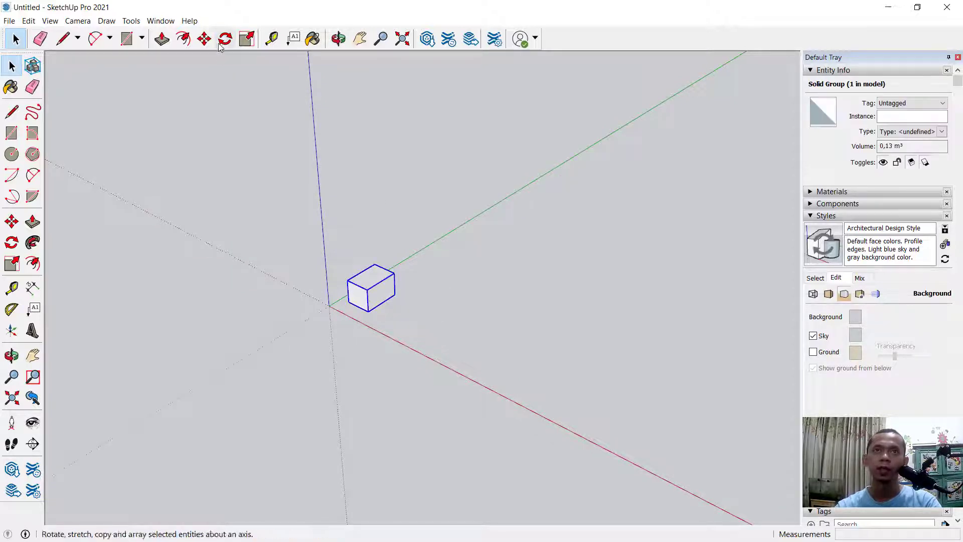
Rotate-copy the box around a centre point into a ring of seven boxes (x6) and inspect.
{"action": "left_click", "coordinate": [225, 38]}
{"action": "type", "text": "x6"}
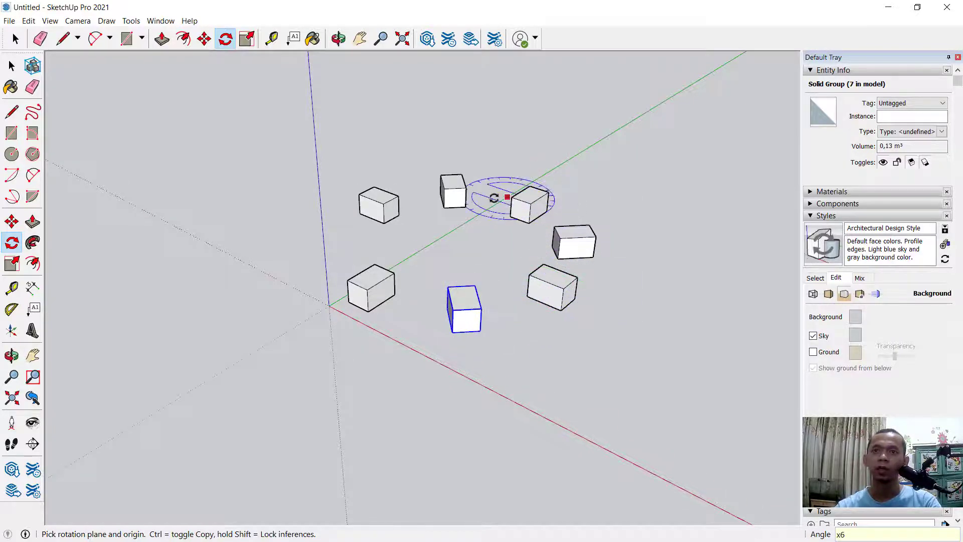
{"action": "left_click", "coordinate": [338, 38]}
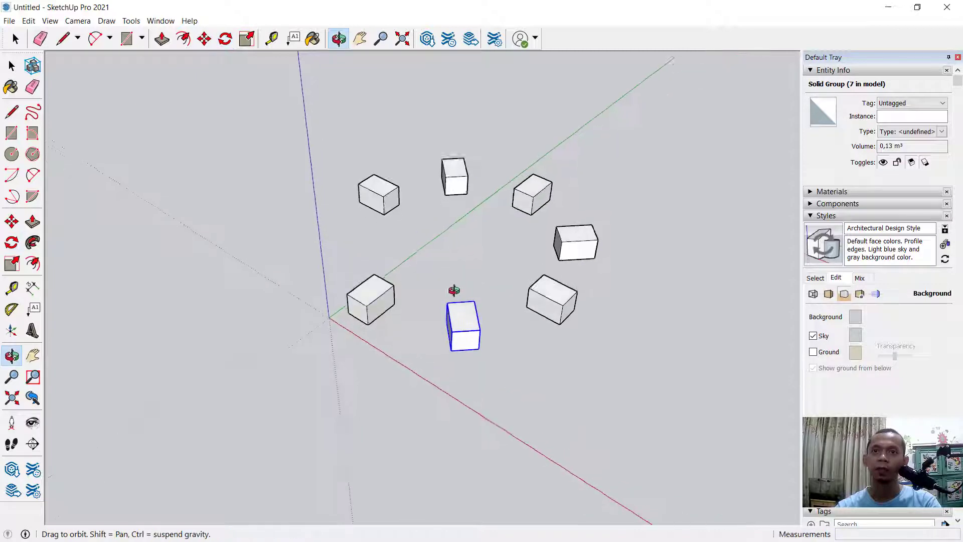